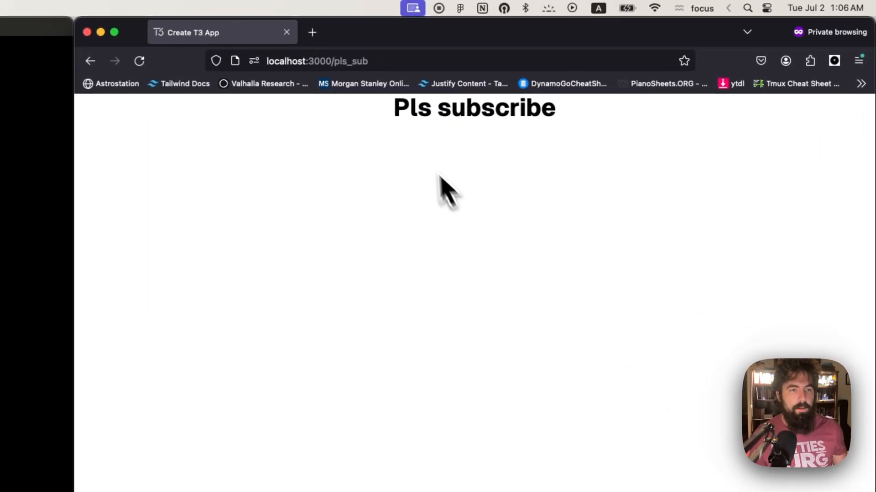
Load localhost:3000/pls_sub in Firefox beside the page.tsx code in Helix.
{"action": "left_click", "coordinate": [335, 61]}
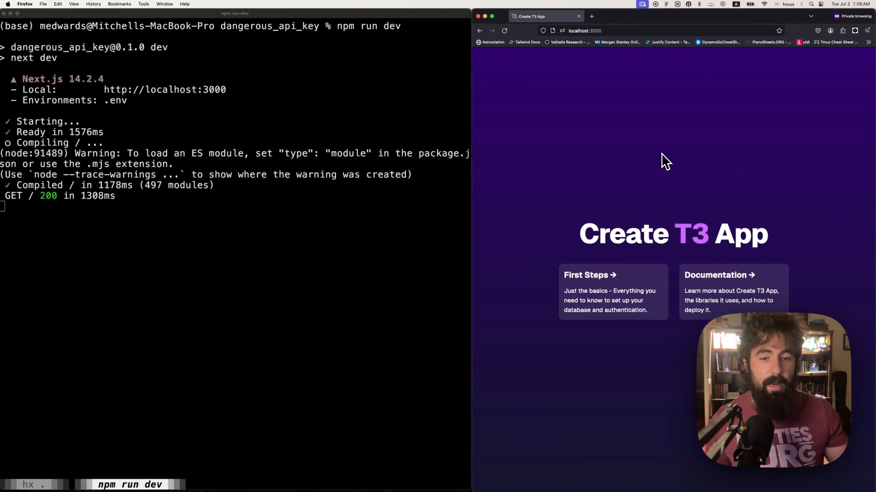
{"action": "mouse_move", "coordinate": [567, 83]}
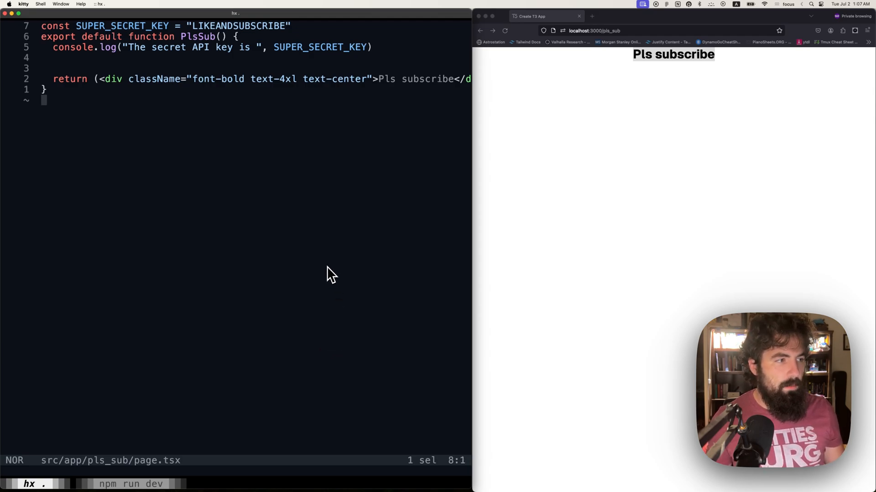
{"action": "mouse_move", "coordinate": [612, 243]}
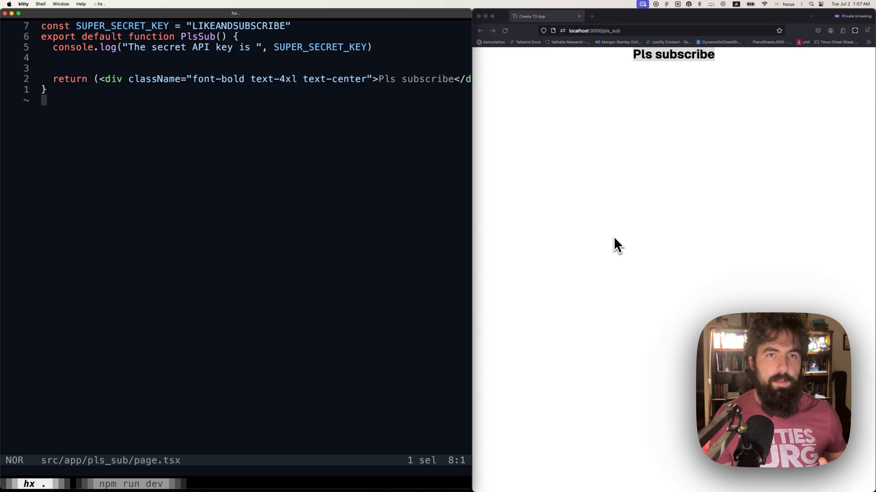
Inspect the Pls subscribe page and switch the developer tools to the Console.
{"action": "right_click", "coordinate": [615, 245]}
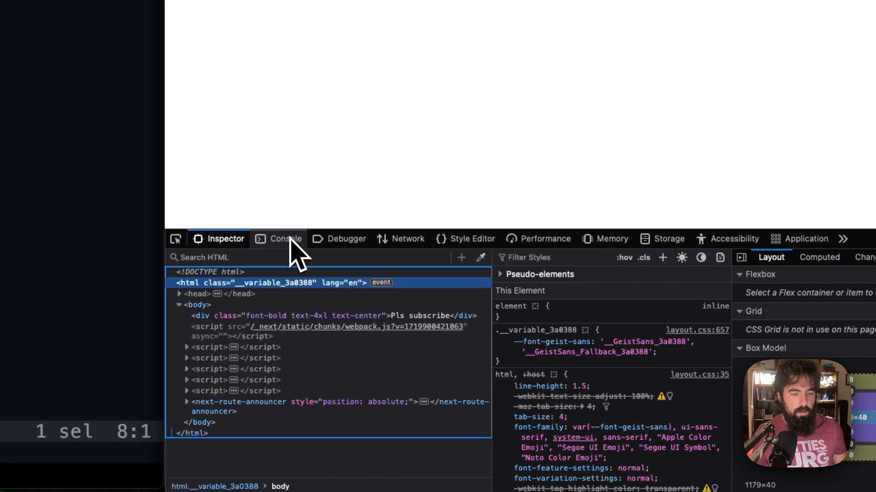
{"action": "left_click", "coordinate": [284, 239]}
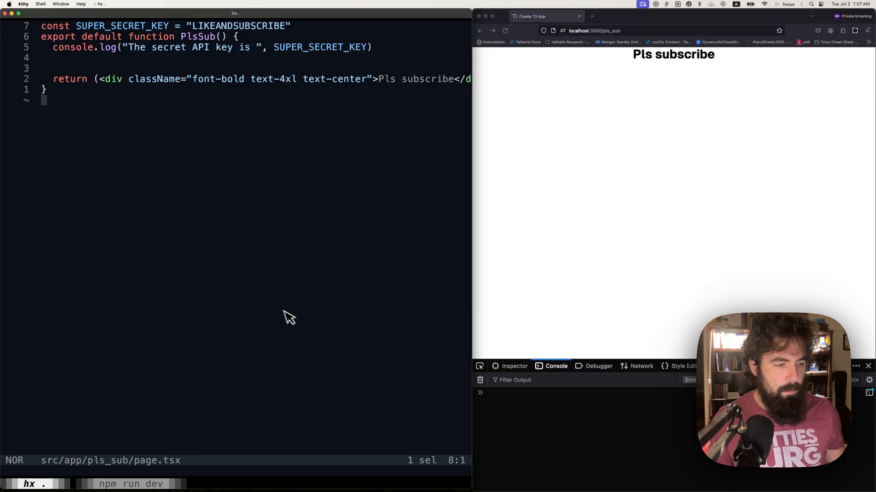
{"action": "left_click", "coordinate": [132, 483]}
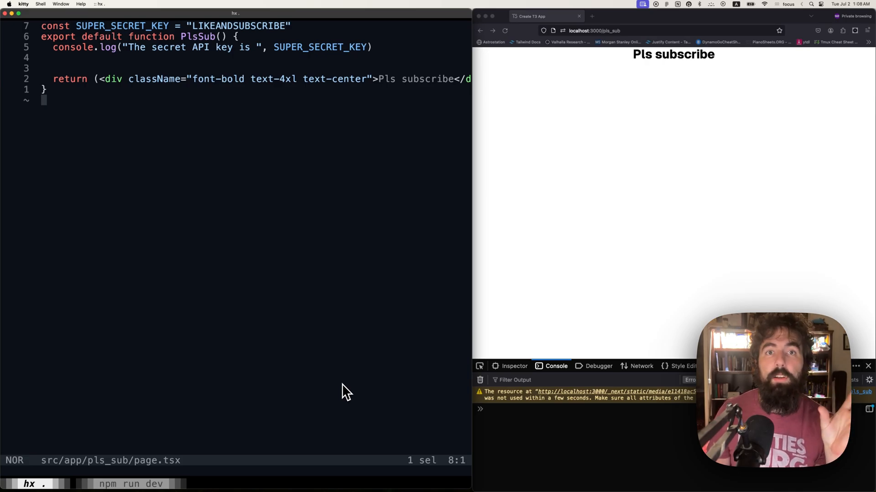
{"action": "mouse_move", "coordinate": [321, 221]}
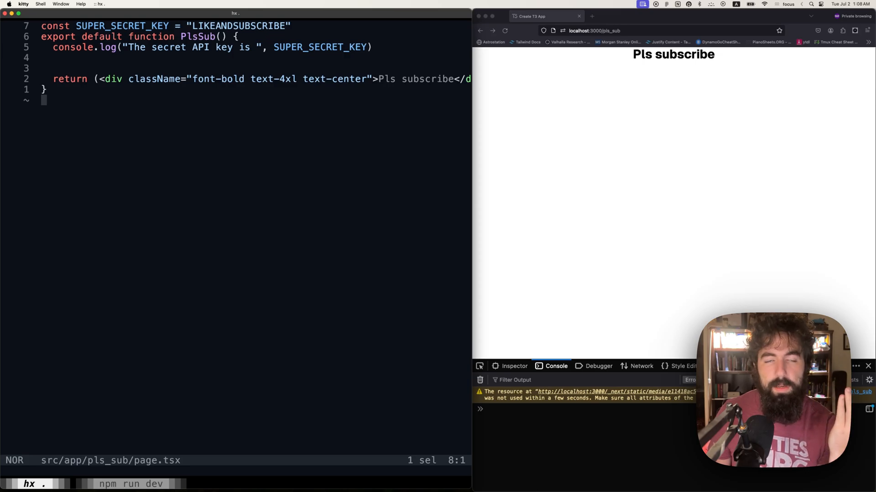
{"action": "mouse_move", "coordinate": [860, 239]}
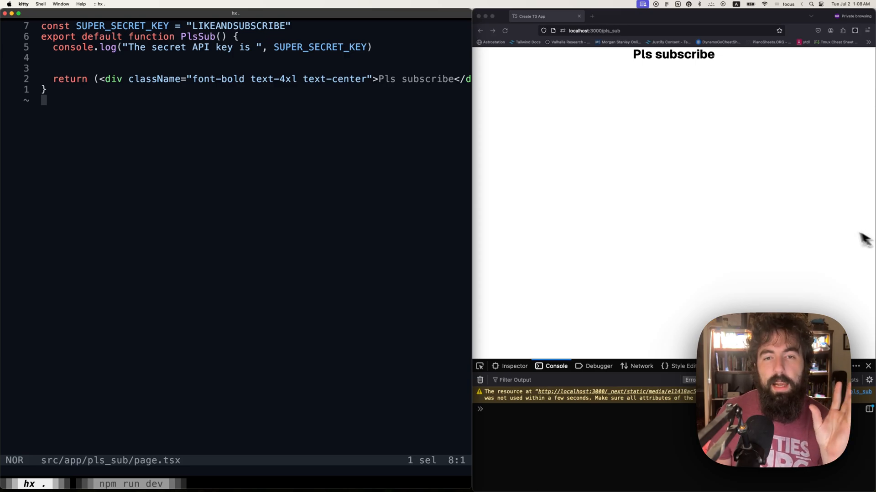
{"action": "mouse_move", "coordinate": [815, 220]}
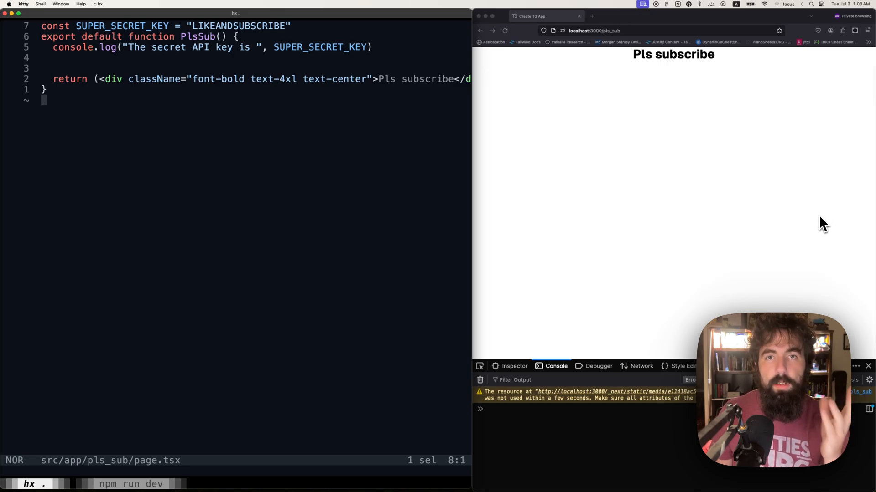
{"action": "mouse_move", "coordinate": [789, 253]}
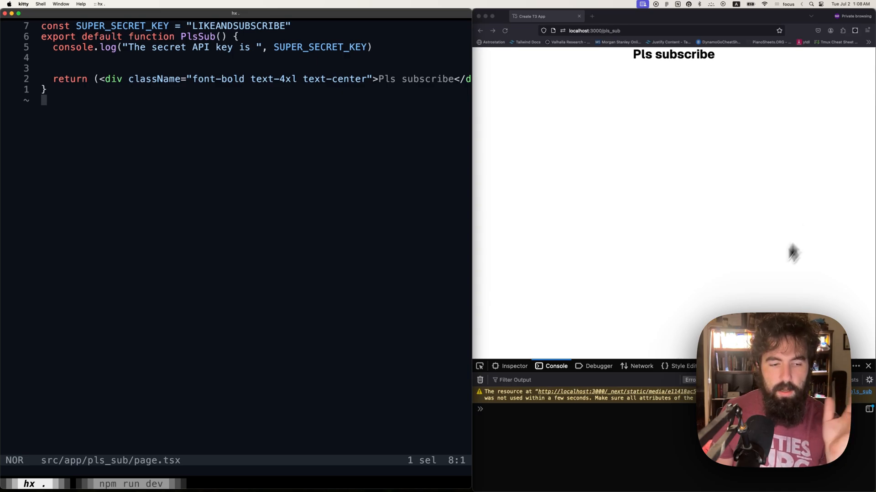
{"action": "mouse_move", "coordinate": [287, 82]}
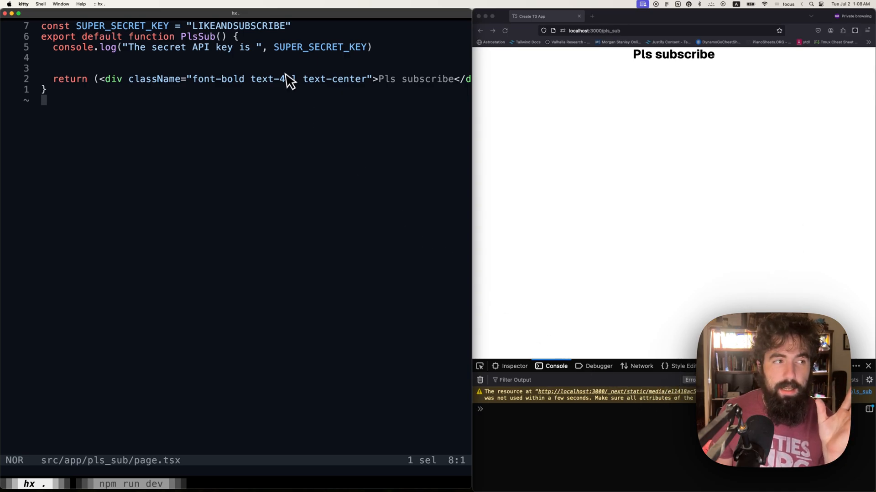
{"action": "mouse_move", "coordinate": [142, 23]}
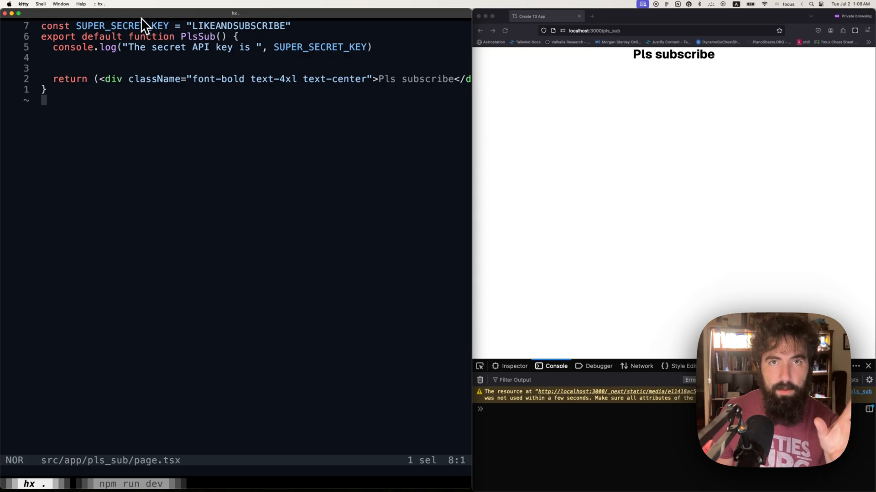
{"action": "mouse_move", "coordinate": [180, 96]}
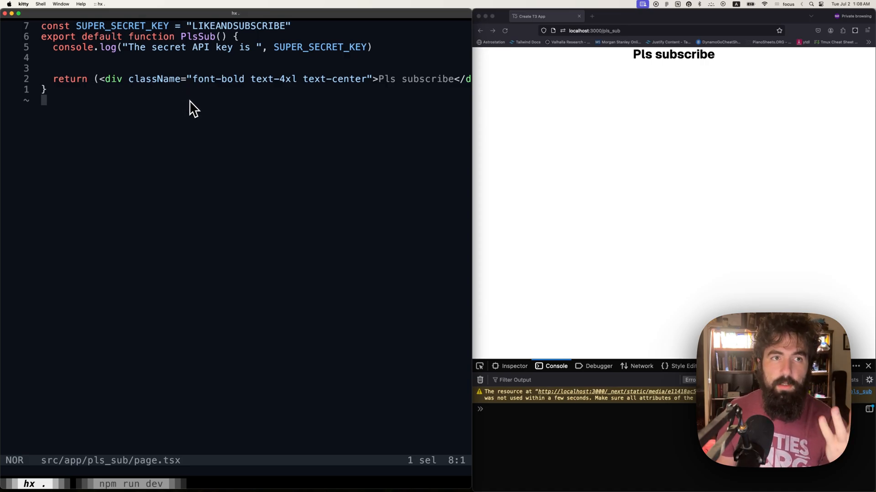
{"action": "mouse_move", "coordinate": [169, 48]}
{"action": "type", "text": "let ["}
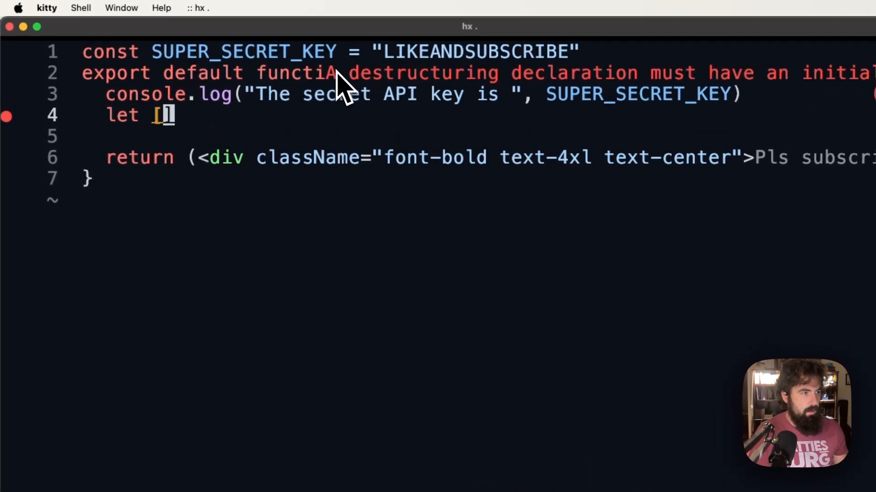
Declare let [simple, setSimple] = useState<string>(""); inside the PlsSub component.
{"action": "type", "text": "simple, s"}
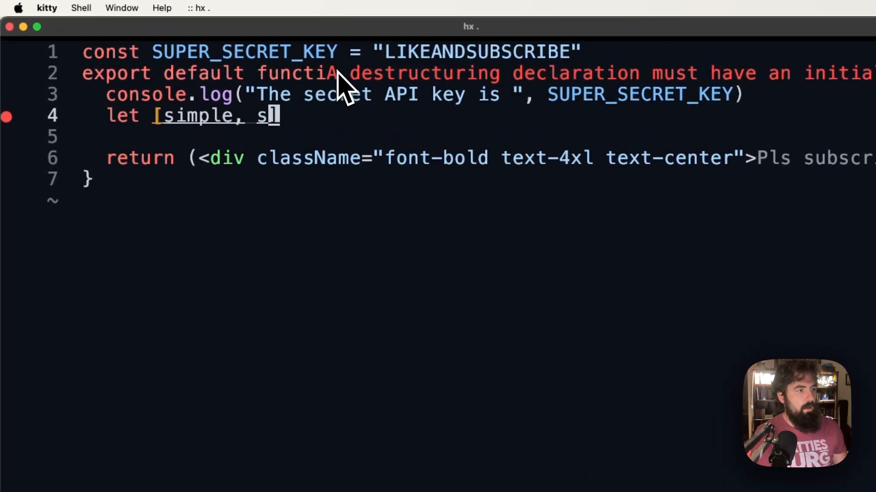
{"action": "type", "text": "etSimple]"}
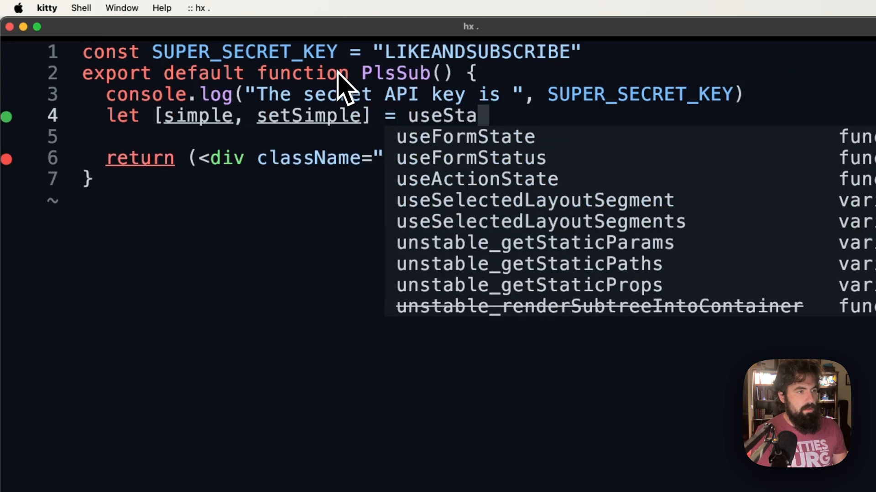
{"action": "type", "text": "te<string"}
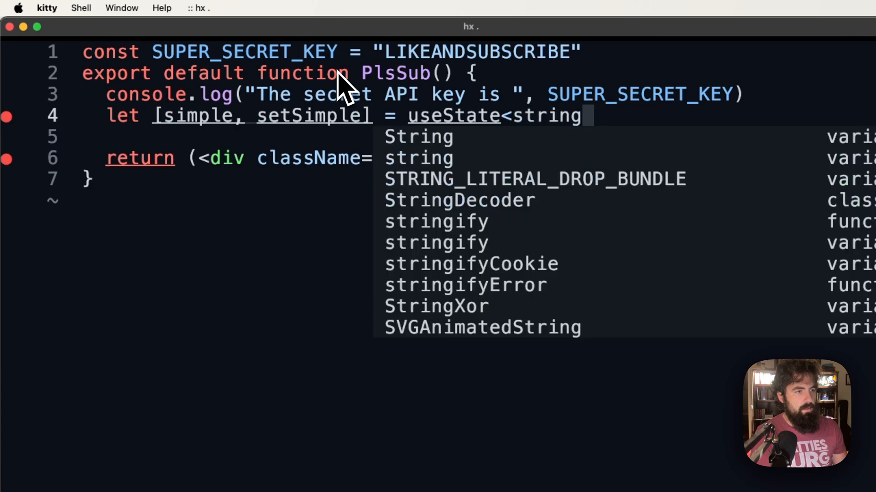
{"action": "type", "text": ">()"}
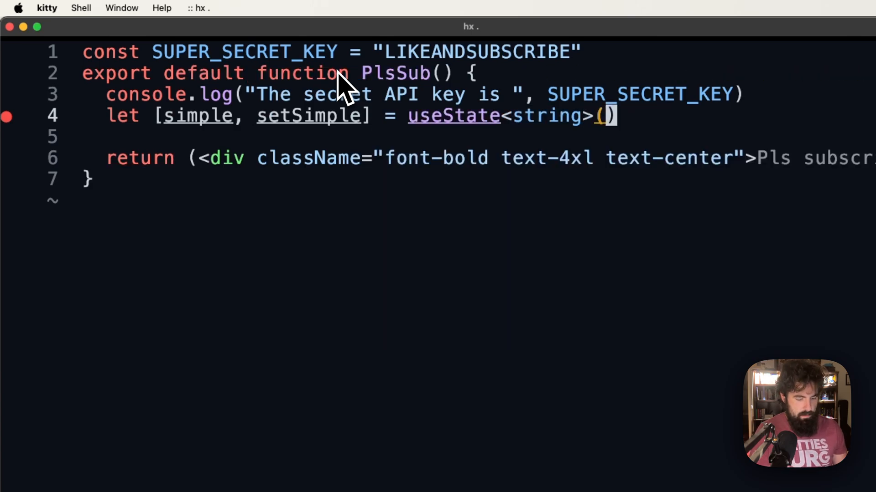
{"action": "type", "text": "\"\";"}
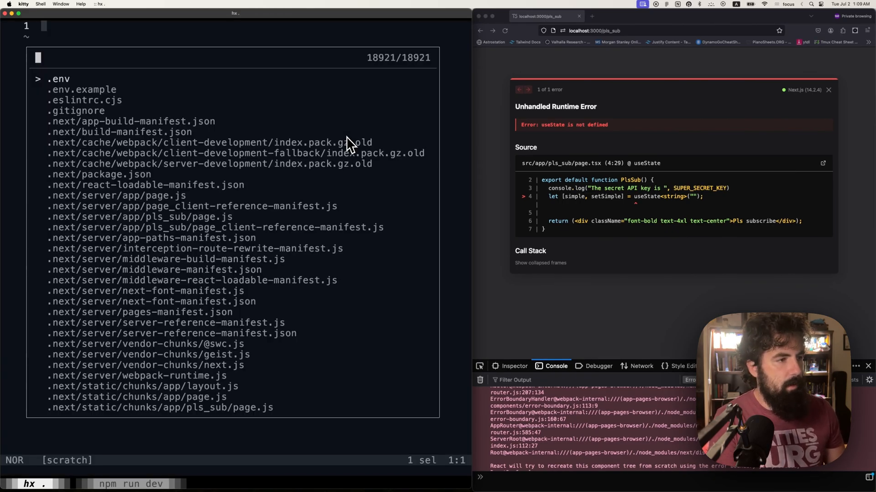
Reopen src/app/pls_sub/page.tsx through the file picker by searching 'pl'.
{"action": "type", "text": "pl"}
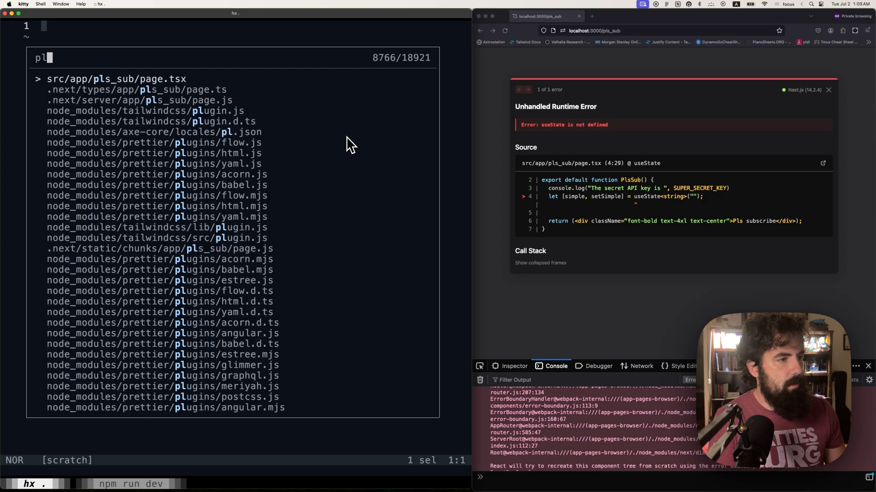
{"action": "key", "text": "Enter"}
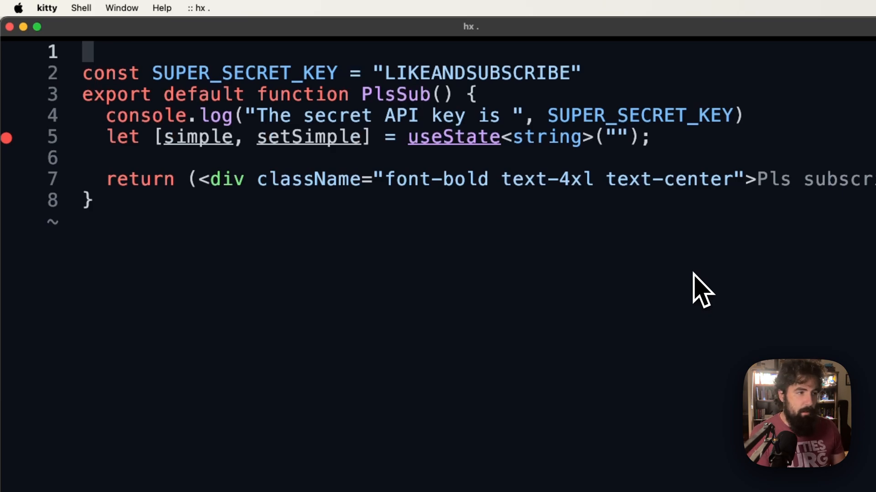
Add import {useState} from 'react' and a "use client" directive at the top of page.tsx.
{"action": "type", "text": "impo"}
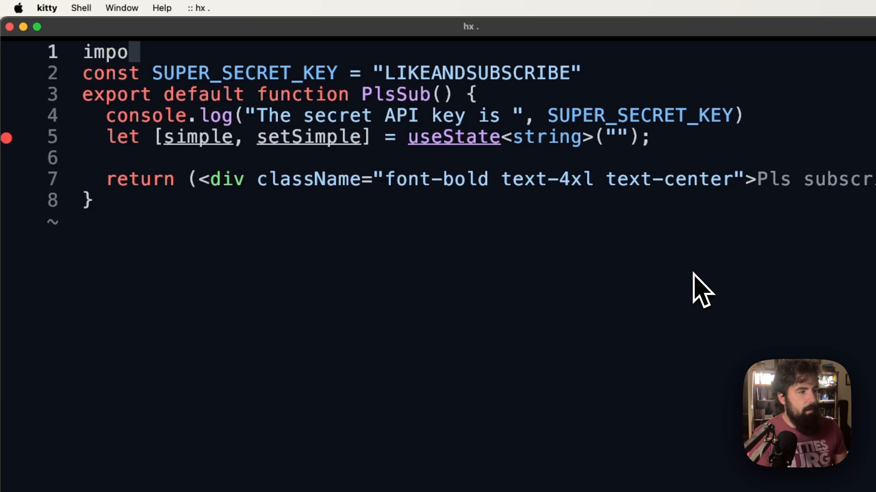
{"action": "type", "text": "rt {useState} f"}
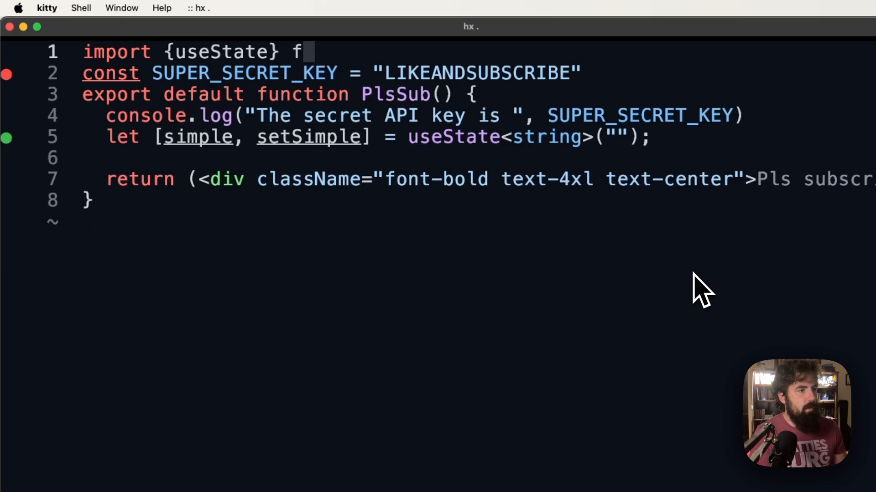
{"action": "type", "text": "rom 'react'"}
{"action": "type", "text": "\"use "}
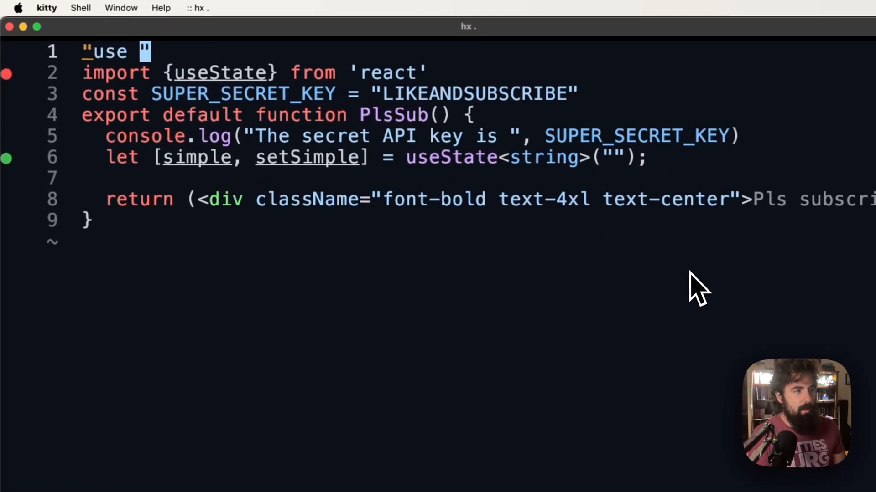
{"action": "type", "text": "client"}
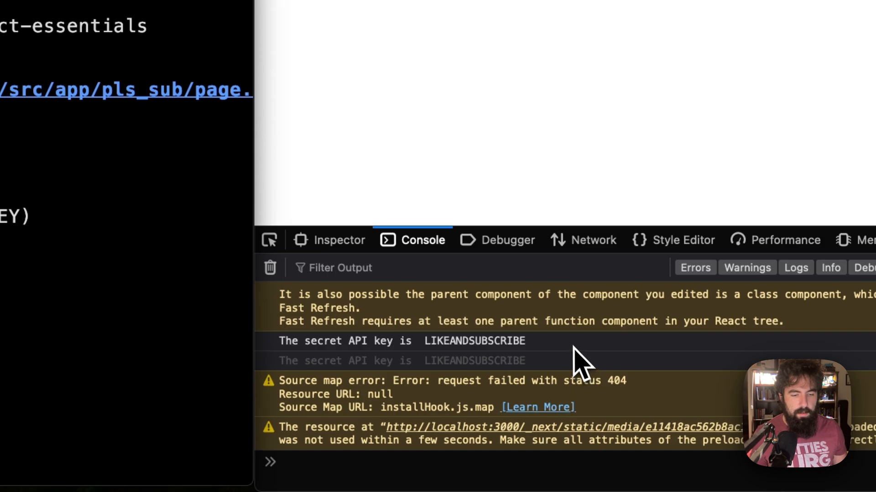
Select the logged LIKEANDSUBSCRIBE key value in the Firefox console.
{"action": "double_click", "coordinate": [309, 341]}
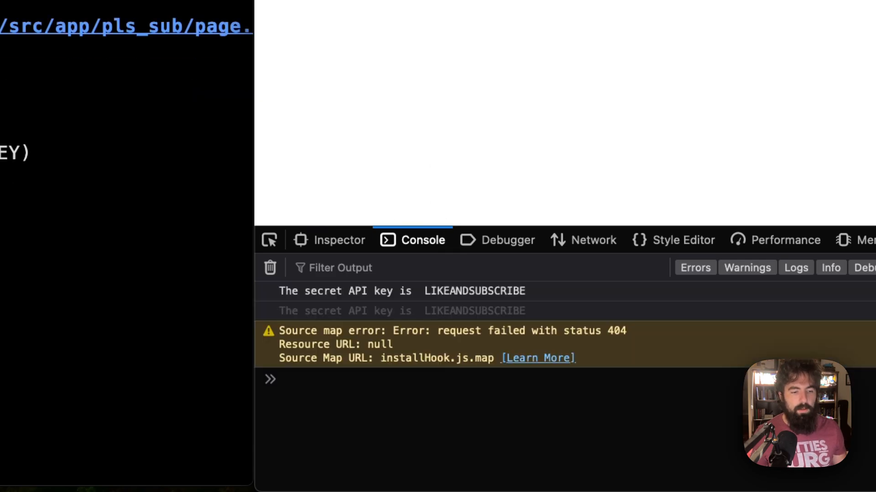
{"action": "mouse_move", "coordinate": [540, 110]}
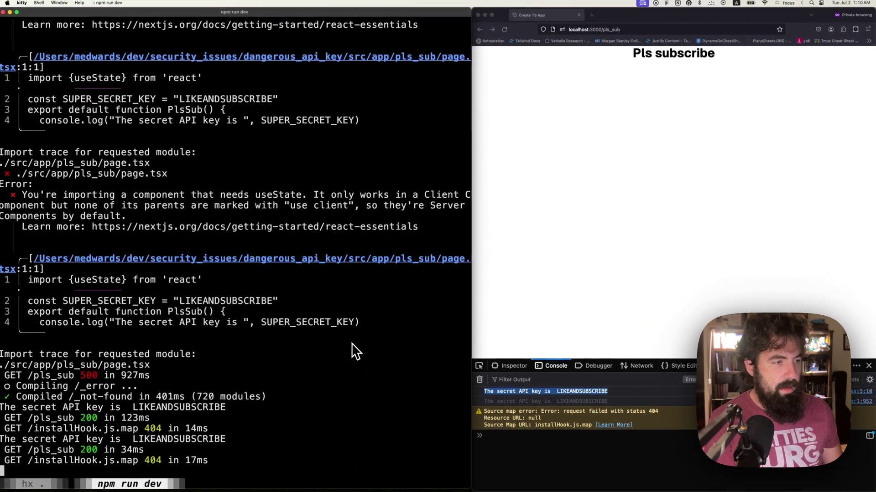
Replace the logged constant with process.env.SUPER_SECRET_KEY in page.tsx.
{"action": "key", "text": "ctrl+c"}
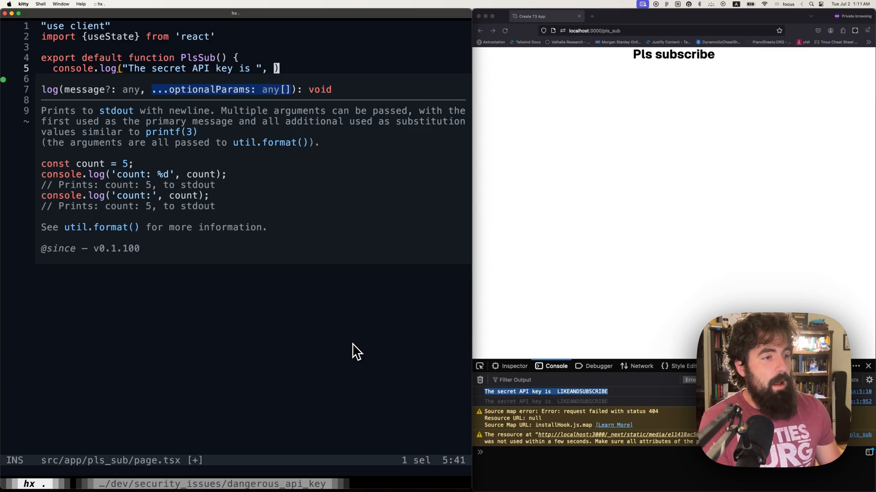
{"action": "type", "text": "process."}
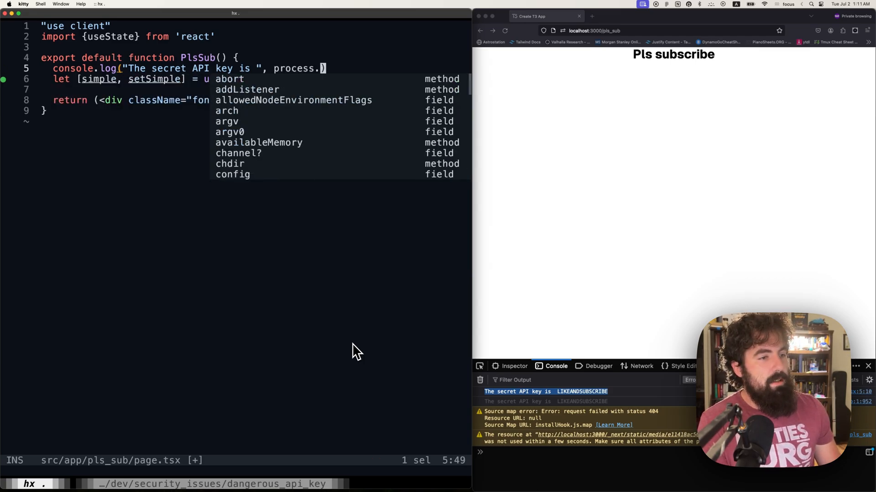
{"action": "type", "text": "env."}
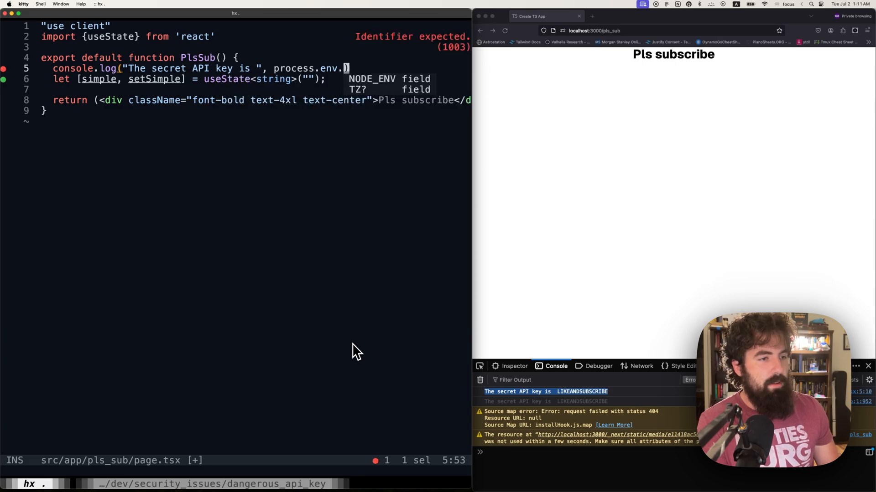
{"action": "type", "text": "SECRET_KEY"}
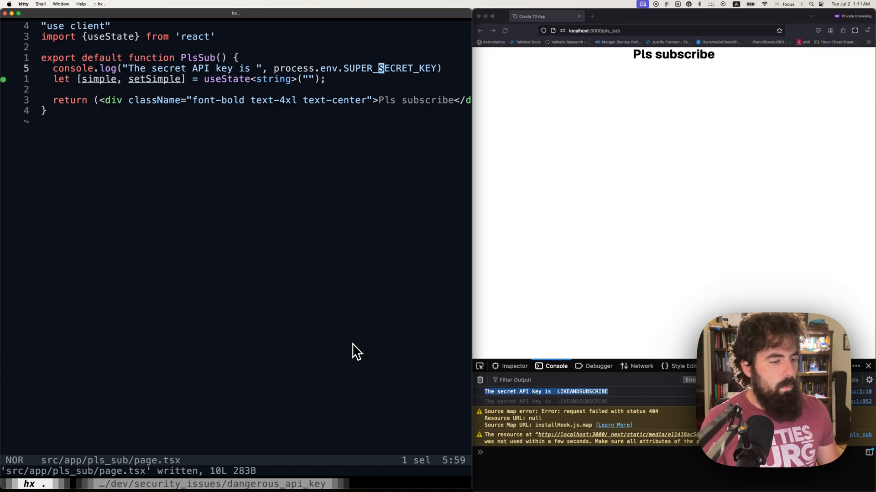
{"action": "mouse_move", "coordinate": [529, 158]}
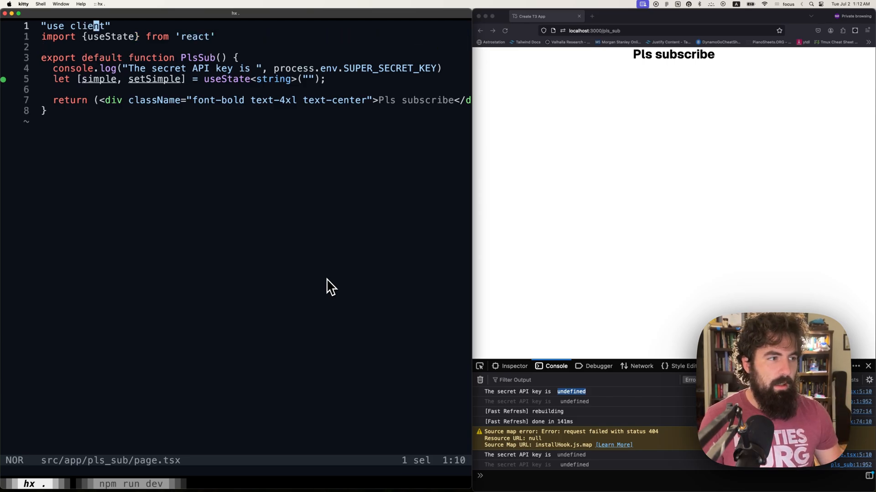
Switch to the npm run dev terminal and restart the dev server to load .env.
{"action": "key", "text": "d"}
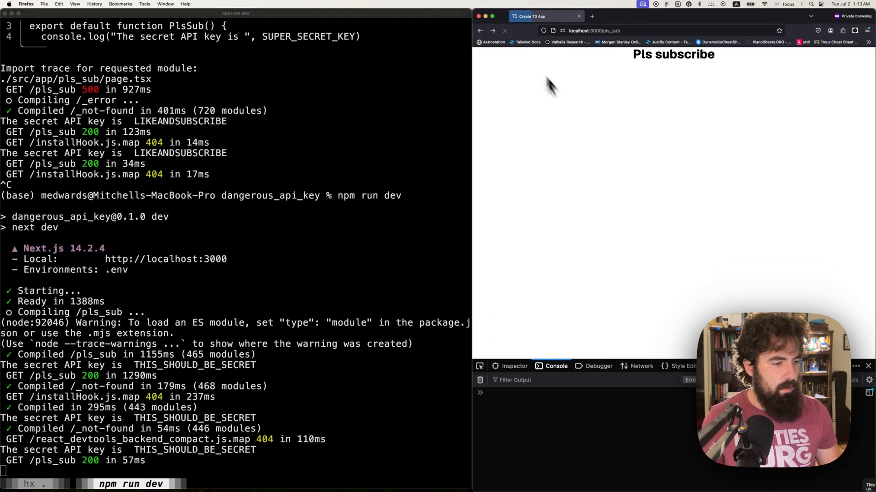
{"action": "double_click", "coordinate": [199, 451]}
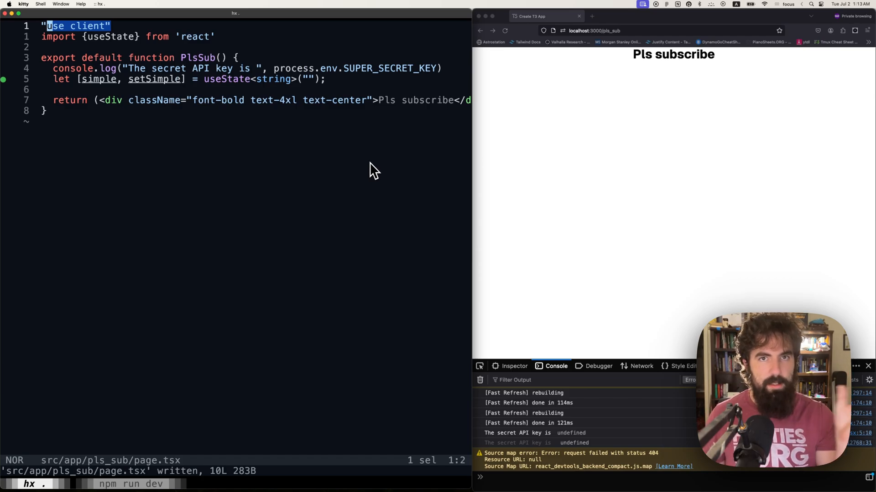
{"action": "mouse_move", "coordinate": [367, 117]}
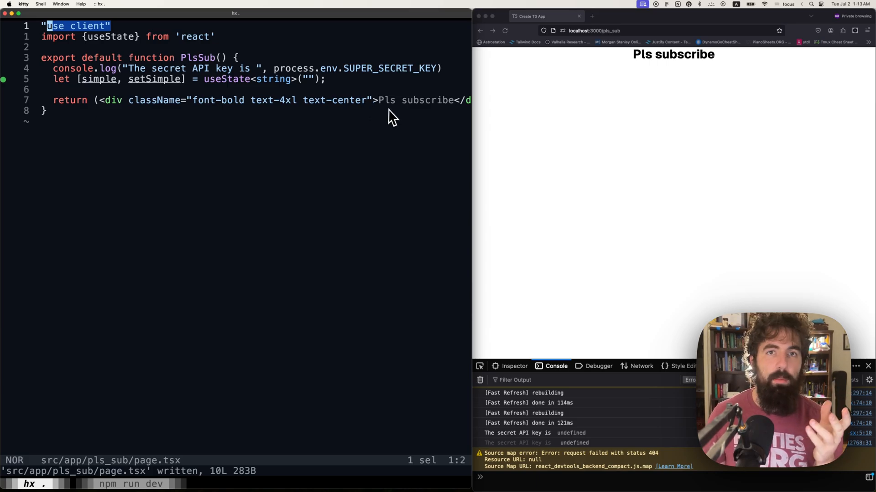
{"action": "mouse_move", "coordinate": [589, 320]}
{"action": "type", "text": "\"c"}
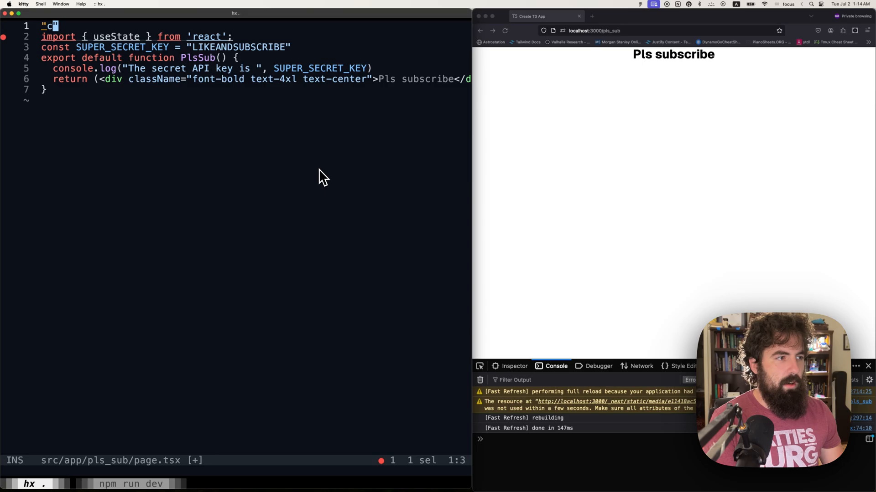
Begin typing the "use client" directive on line 1 of page.tsx.
{"action": "type", "text": "us"}
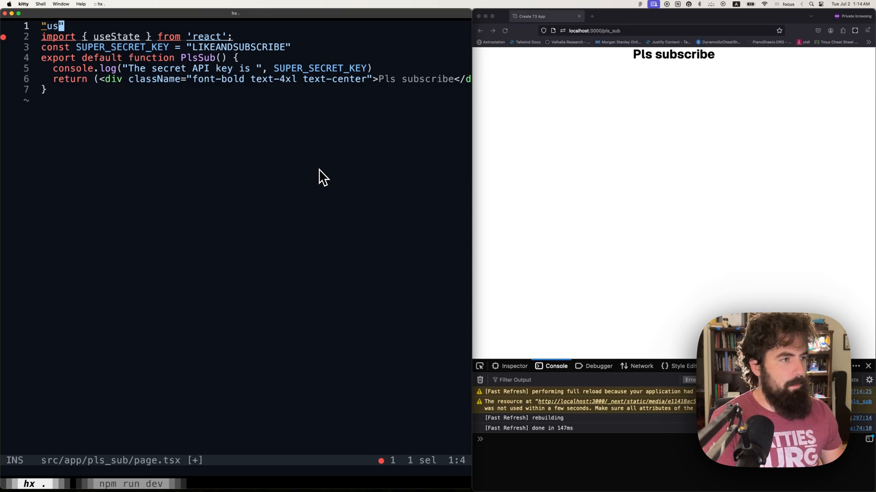